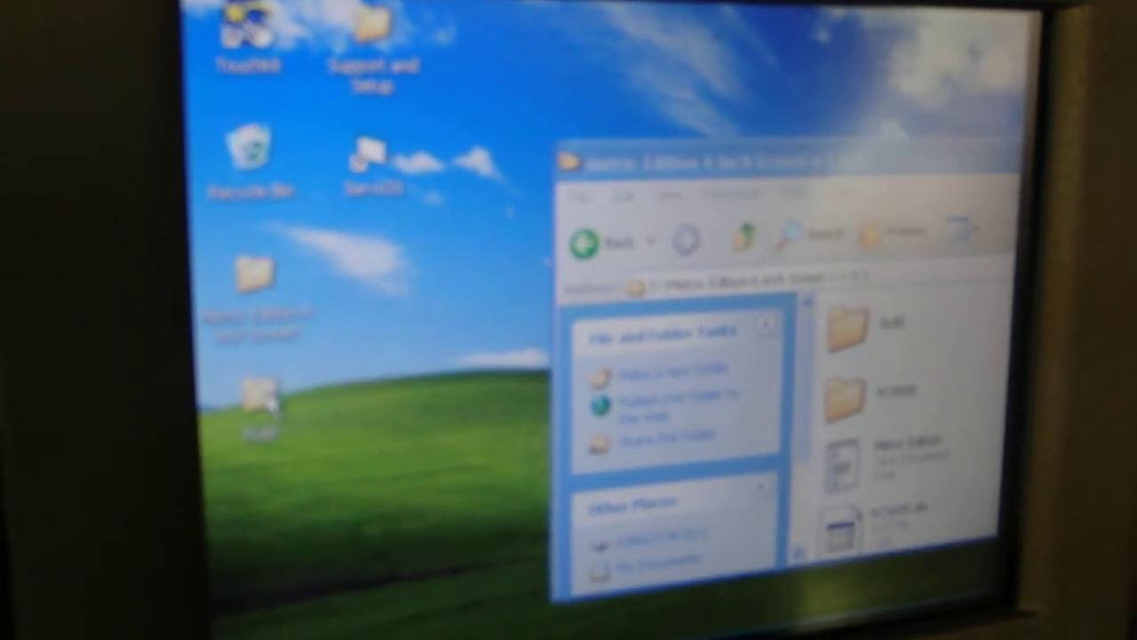
Close the program folder window and bring up the Start menu over the desktop
right_click(256, 412)
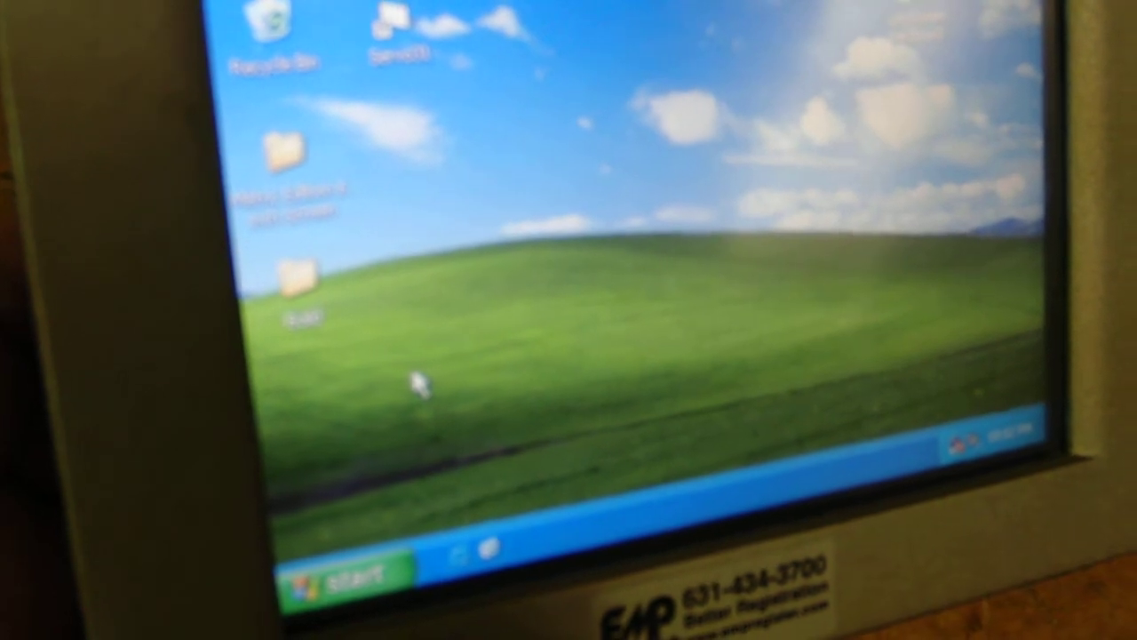
left_click(337, 565)
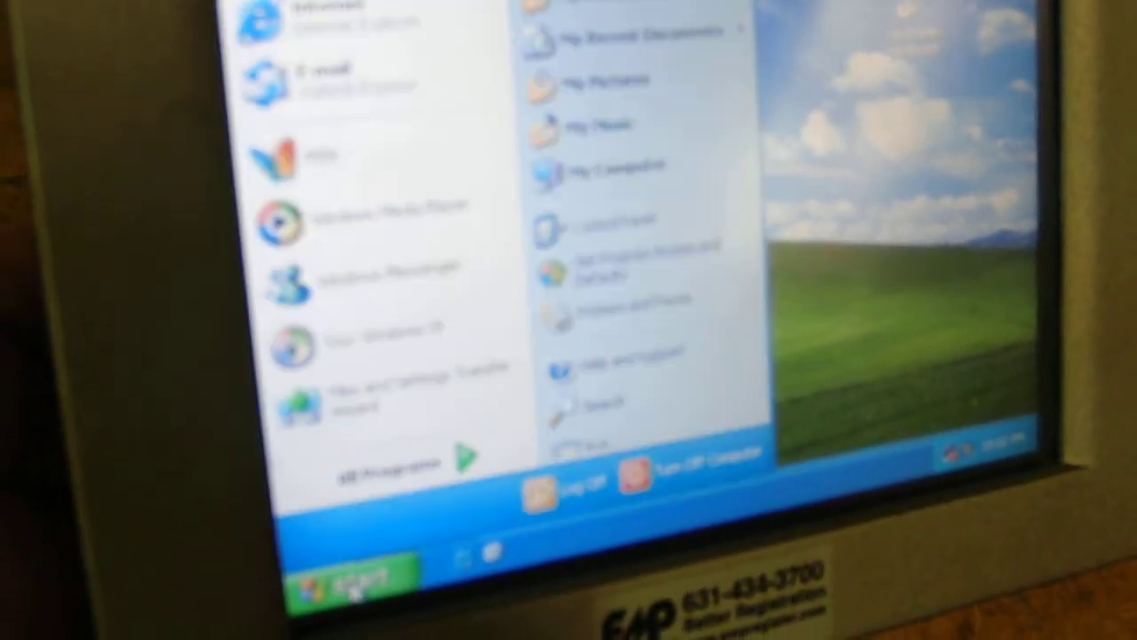